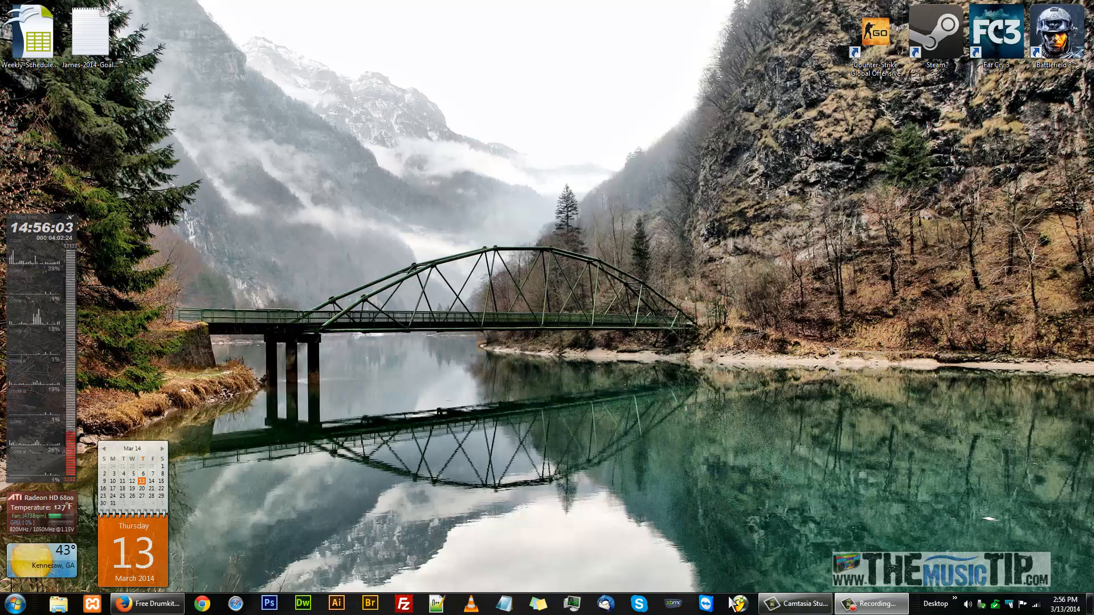
Launch FL Studio 11 from the taskbar to get an empty project and blank playlist.
click(727, 604)
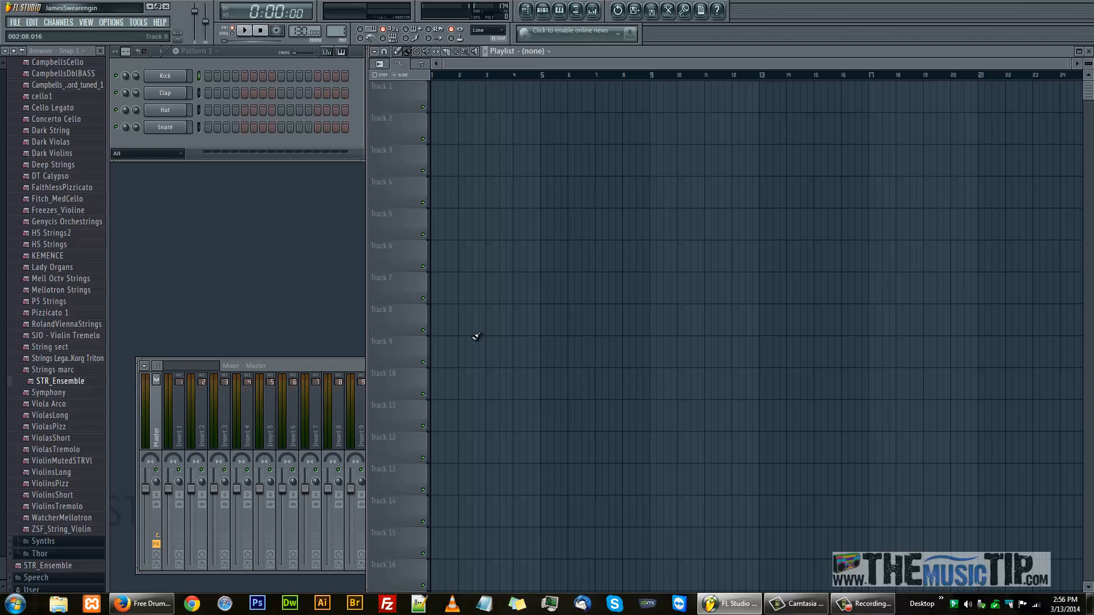
Open the recent project Meaningless.flp, then quit FL Studio without saving.
click(14, 21)
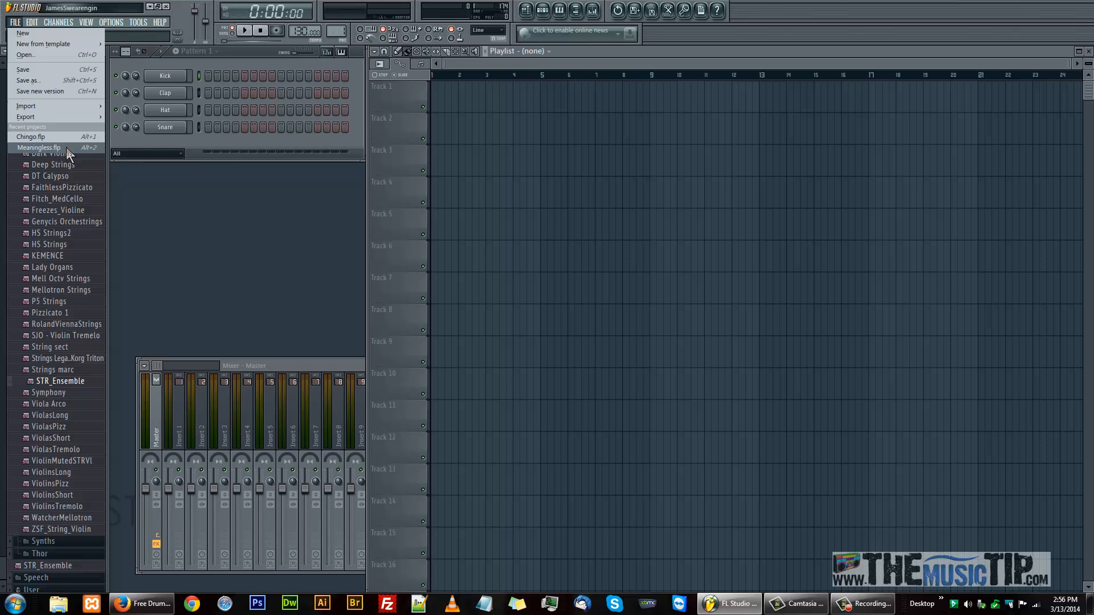
click(39, 147)
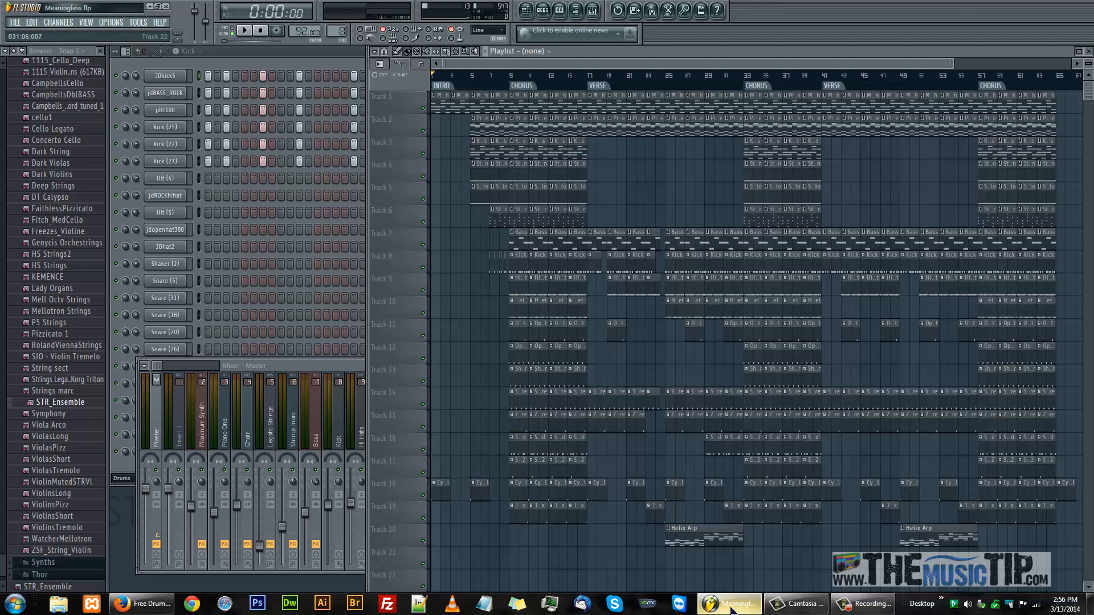
mouse_move(728, 603)
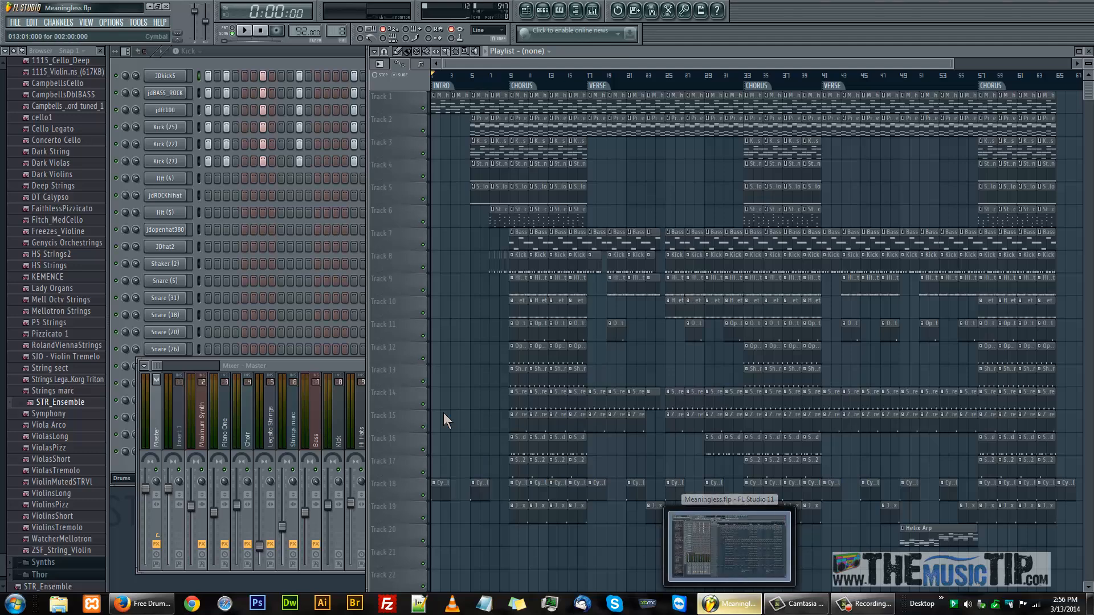
click(86, 21)
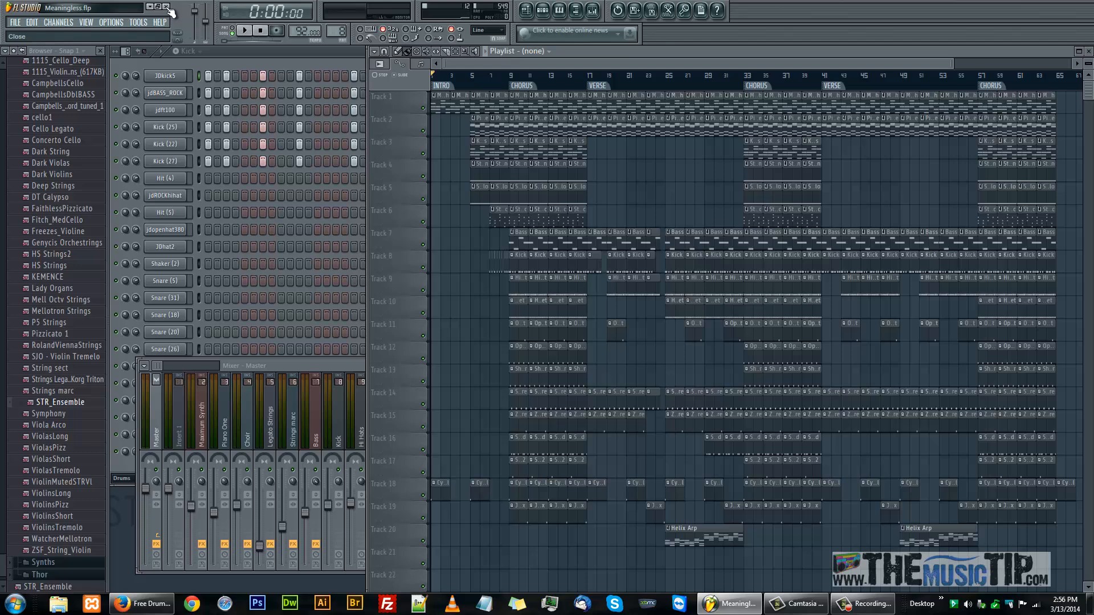
click(168, 12)
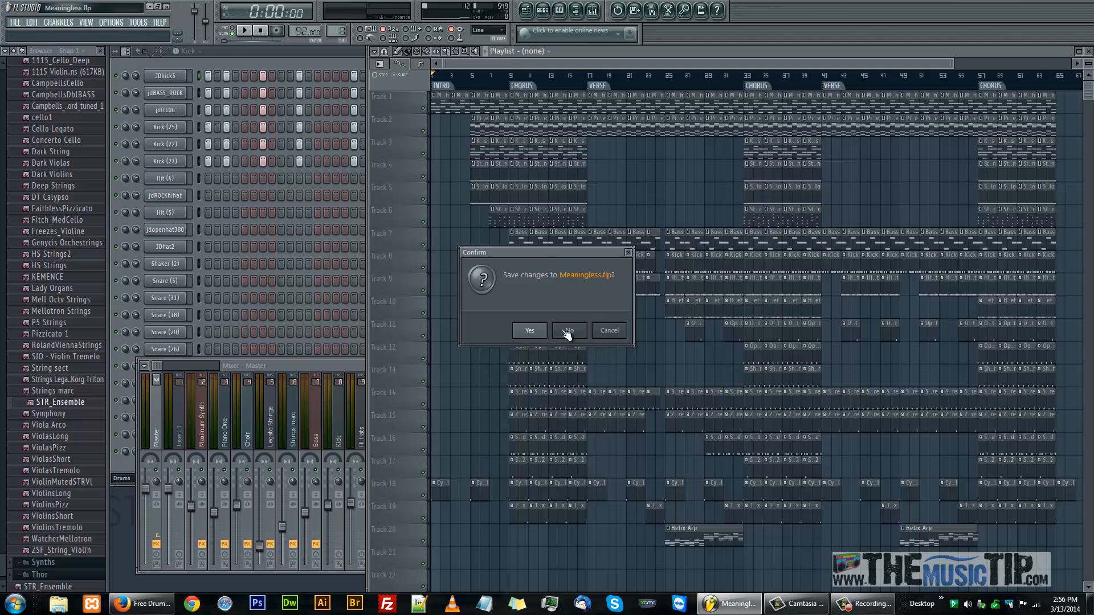
click(568, 330)
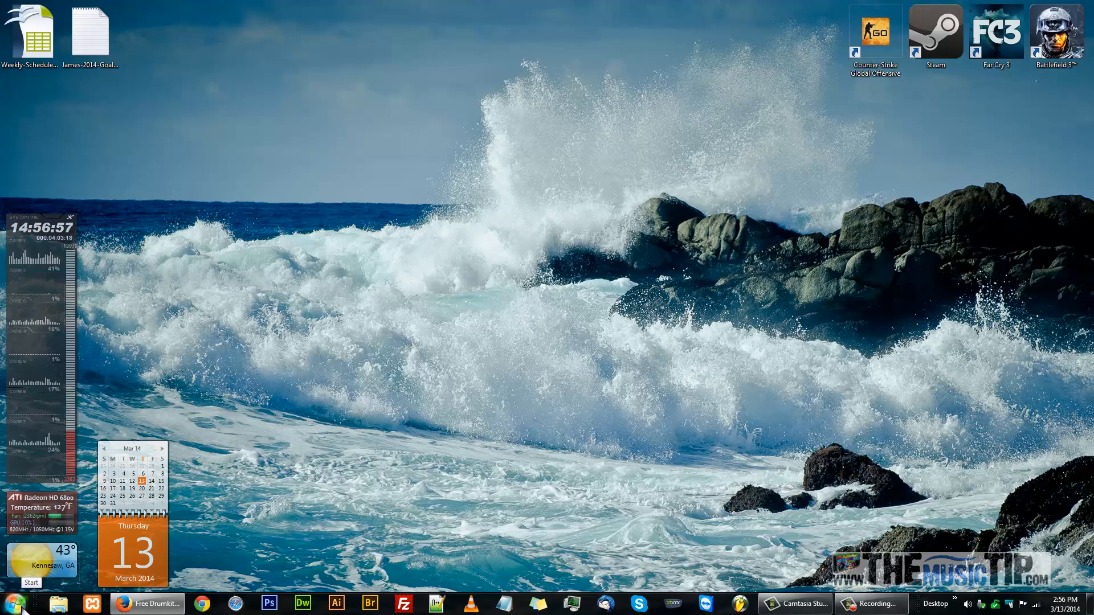
Start regedit from the Start menu and select HKEY_CURRENT_USER\Software\Image-Line.
click(11, 602)
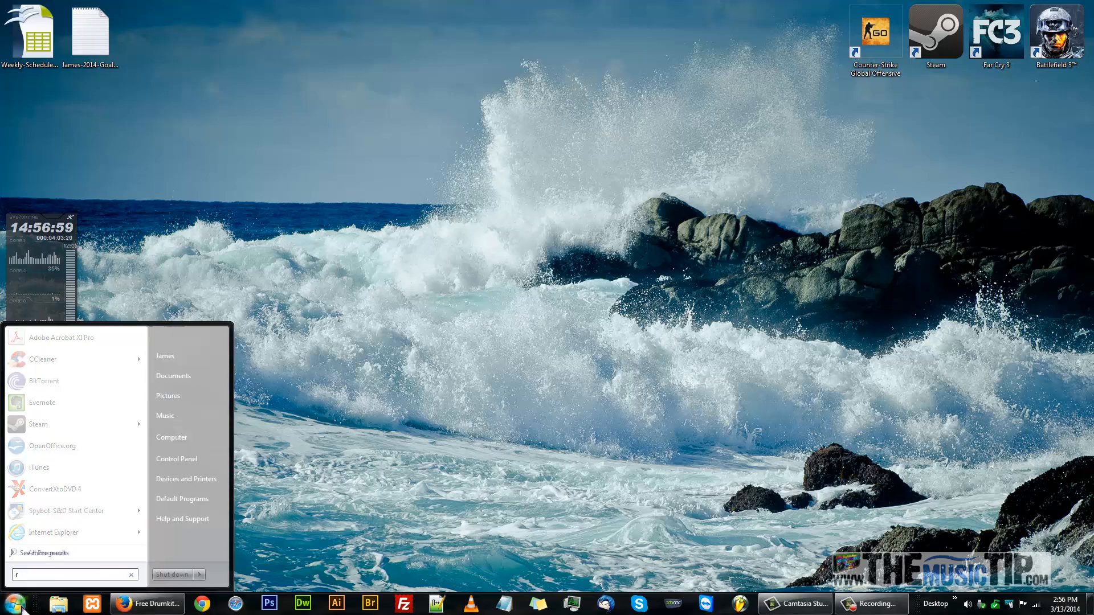
text(regedit)
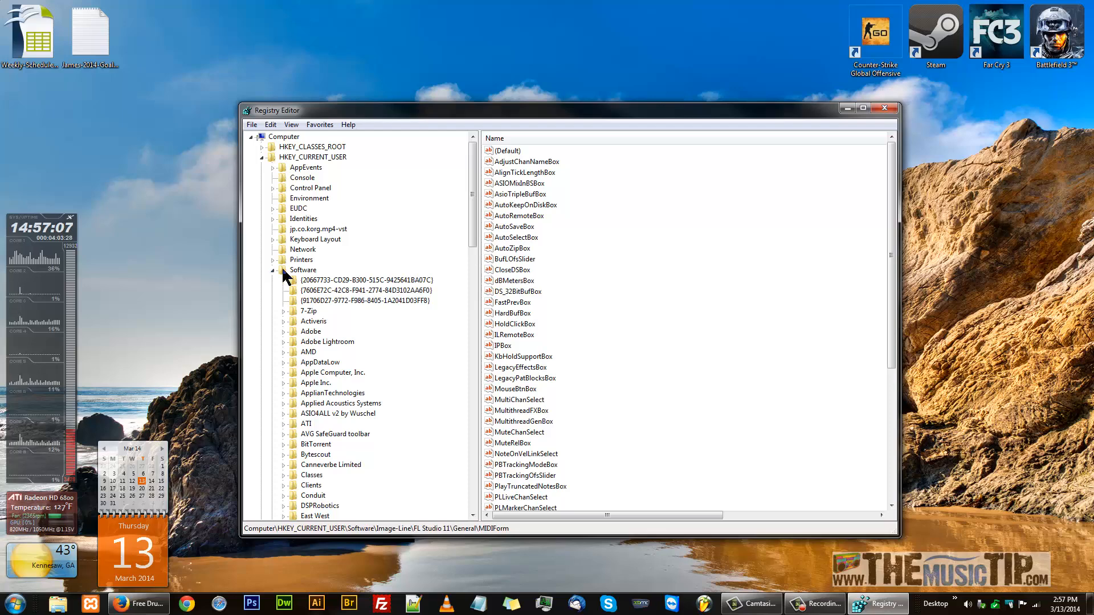
click(313, 156)
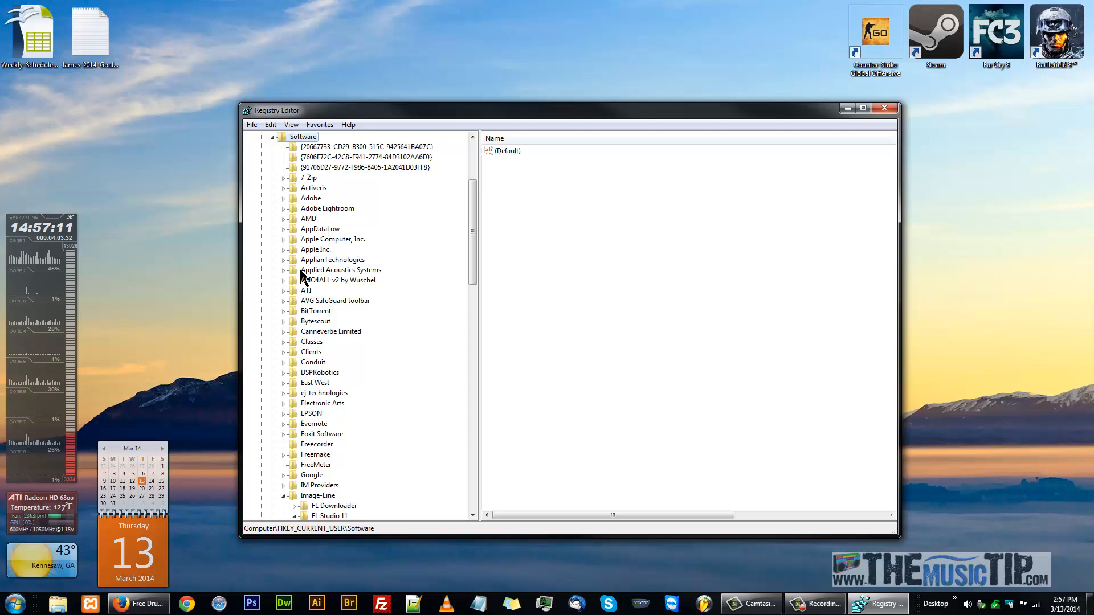
click(284, 516)
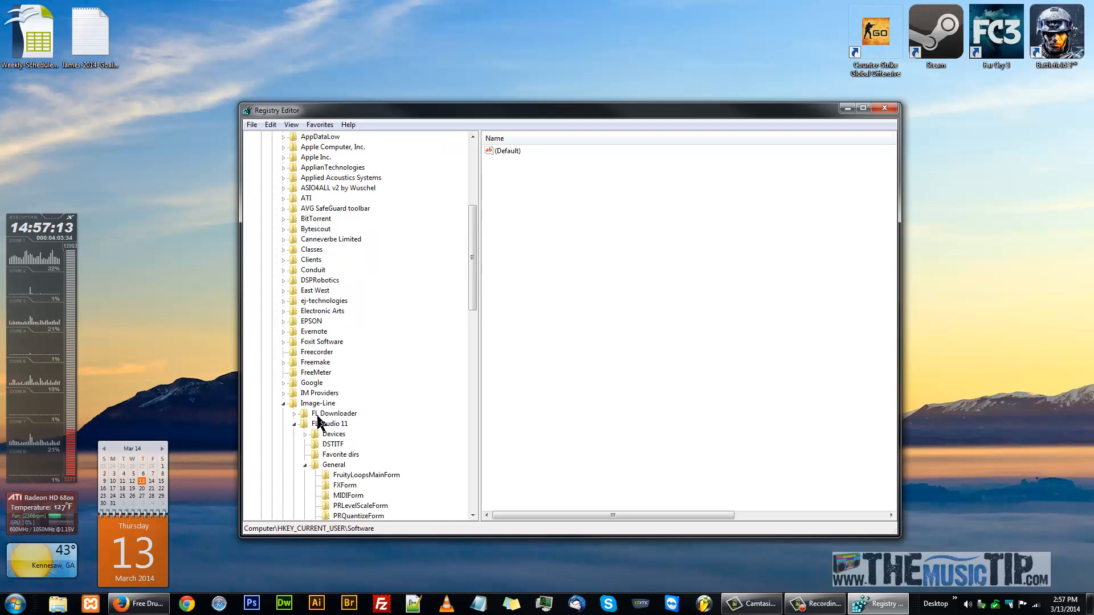
click(318, 403)
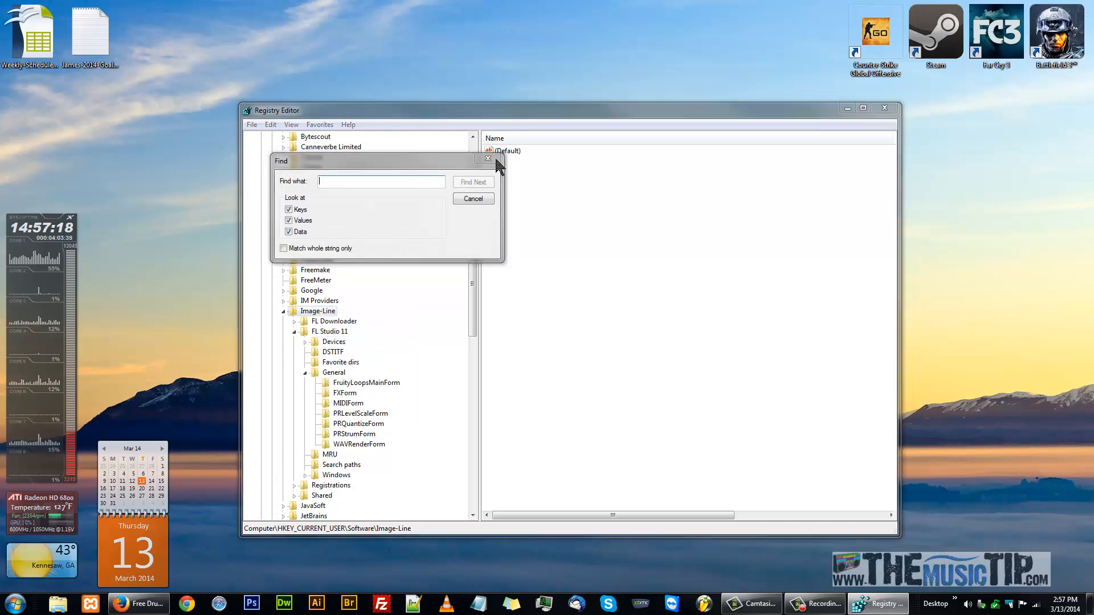
Search the Image-Line key for 'legacypatblocks' and select the LegacyPatBlocksBox value under MIDIForm.
right_click(317, 310)
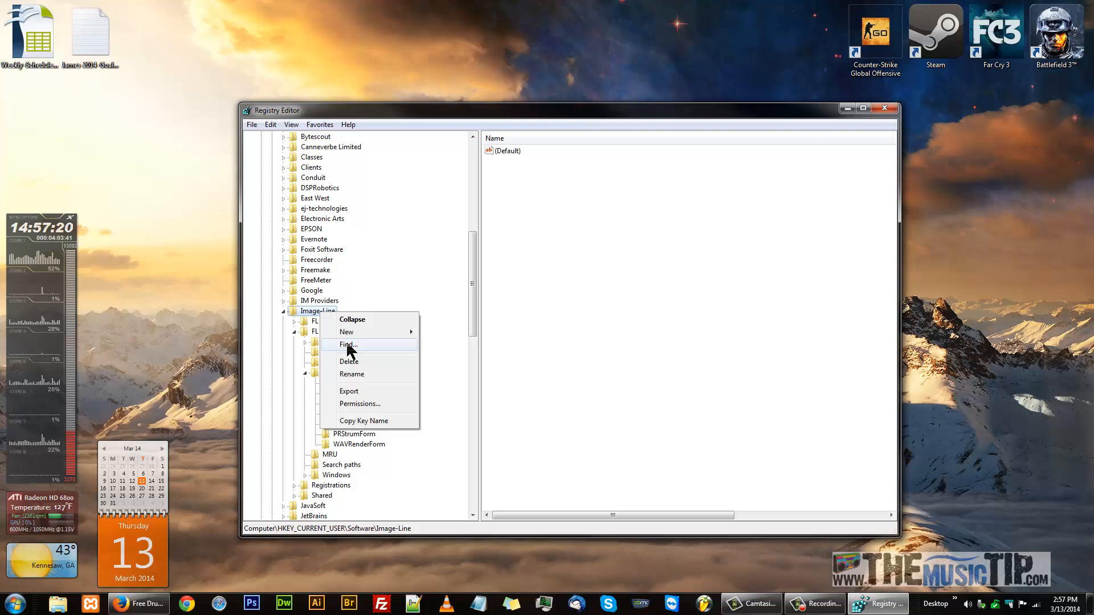
click(348, 345)
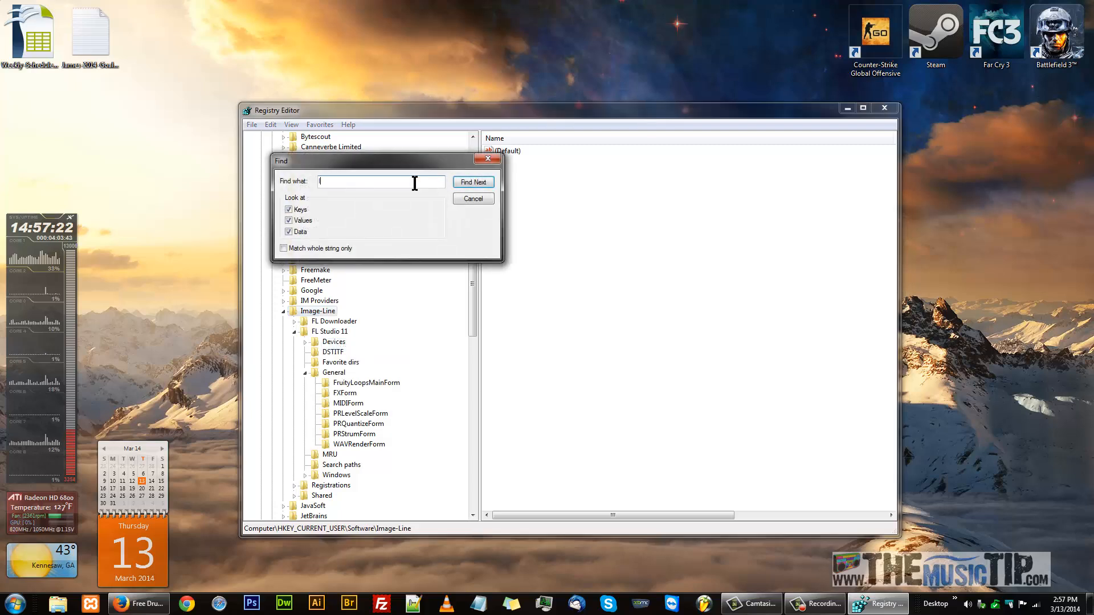
text(legacy)
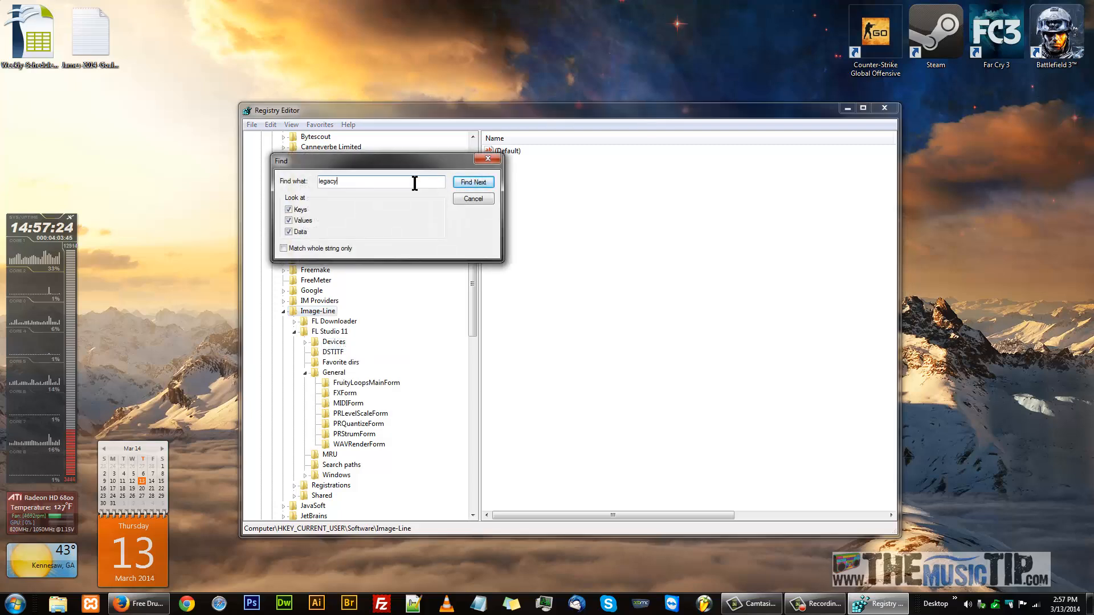
text(pat)
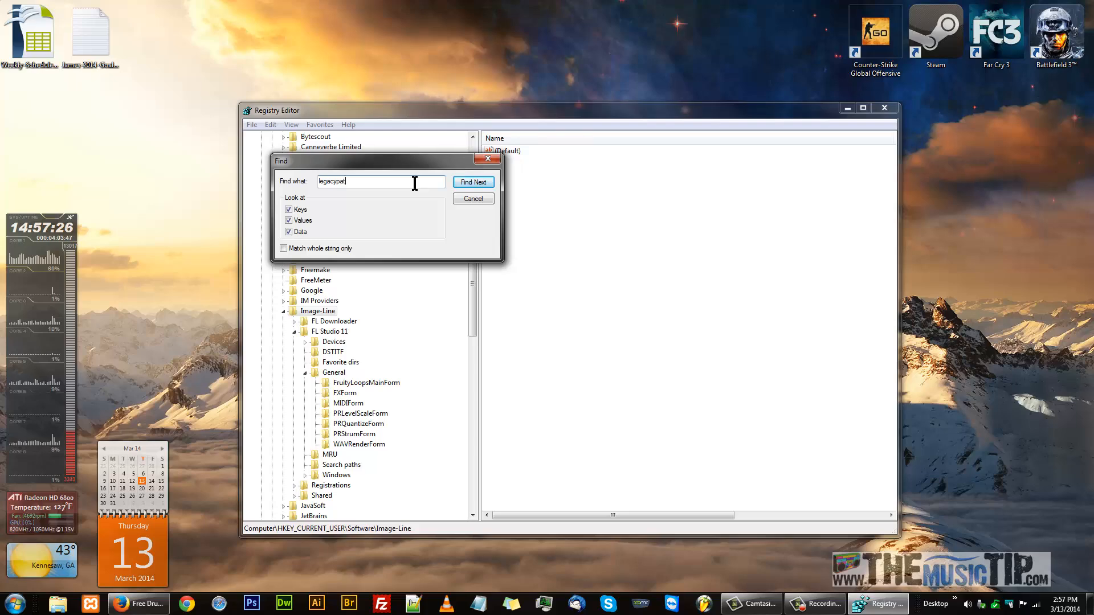
text(blocks)
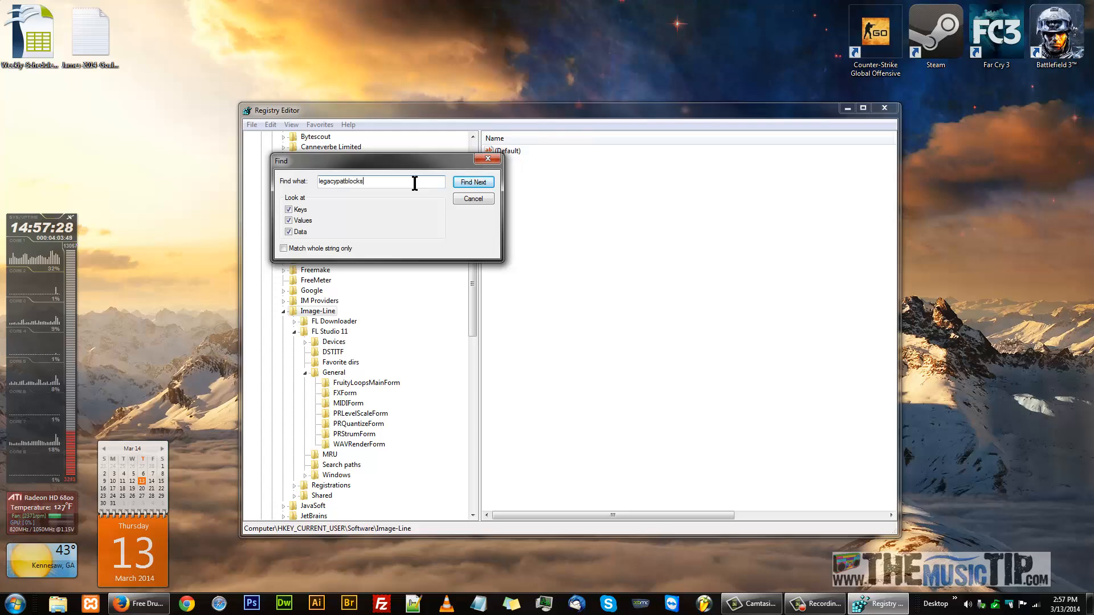
click(472, 182)
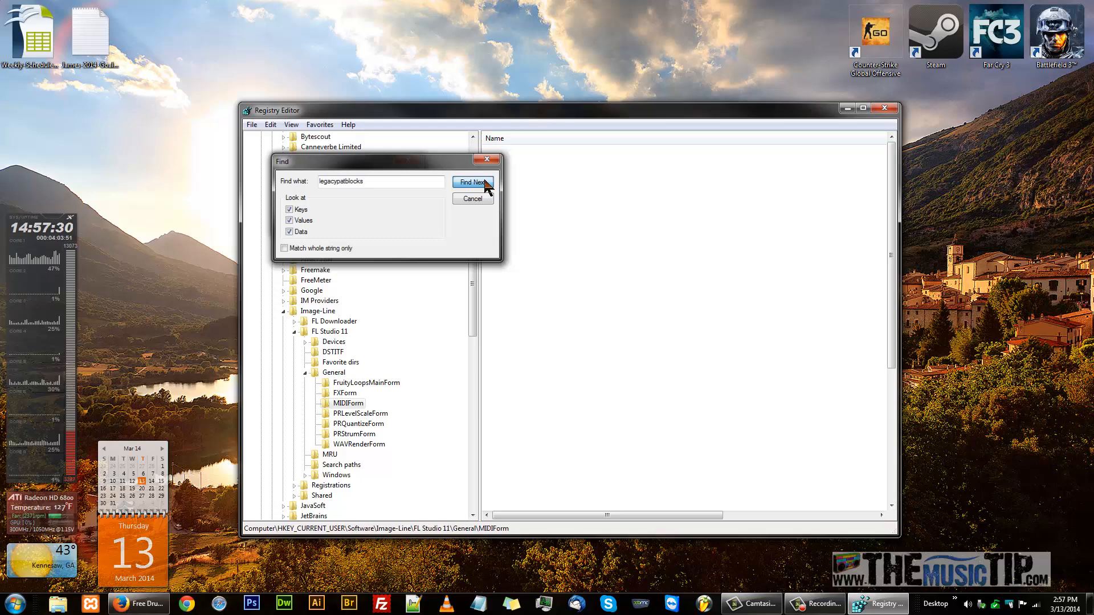
click(472, 182)
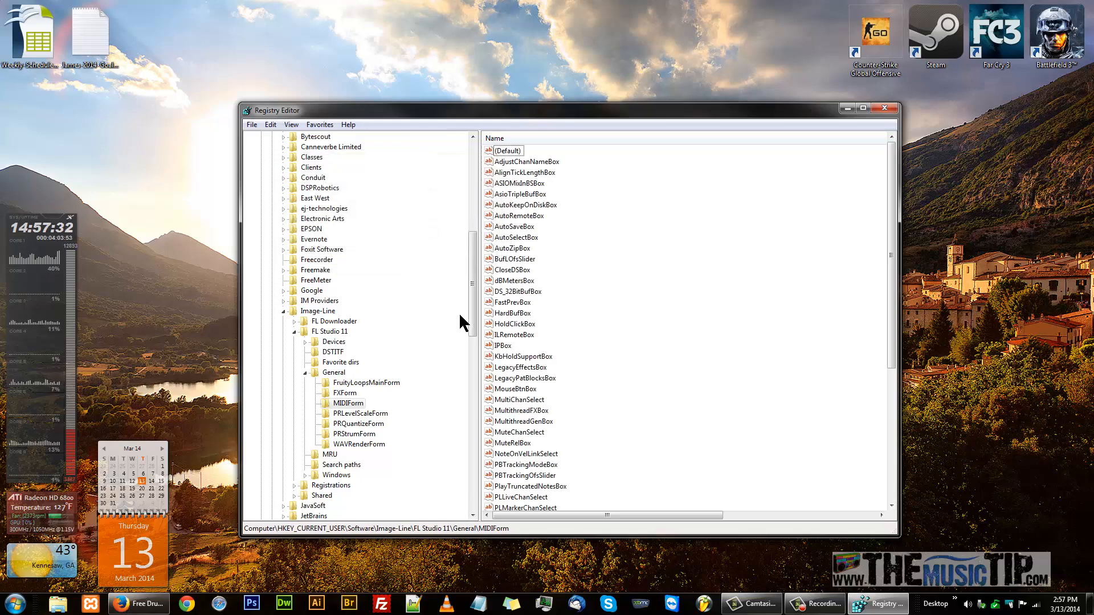
mouse_move(614, 349)
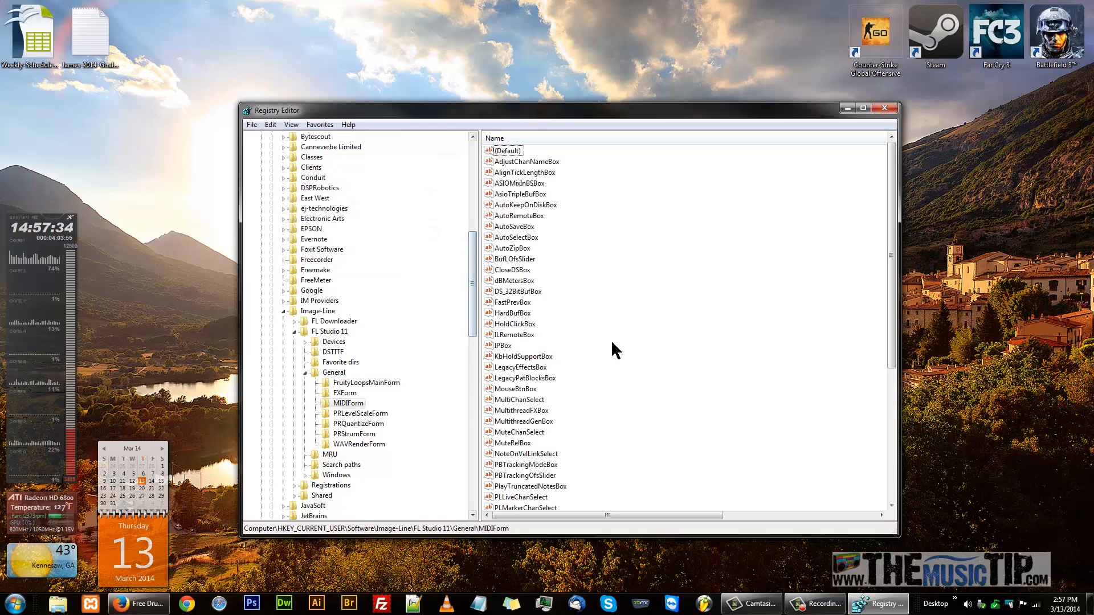
scroll(down, 3)
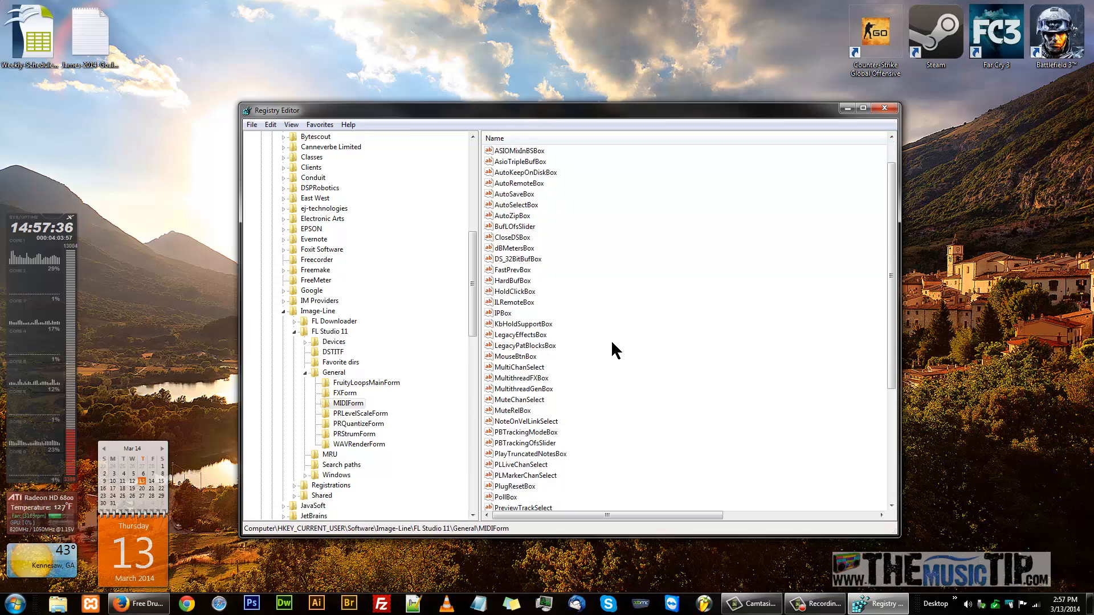
mouse_move(607, 352)
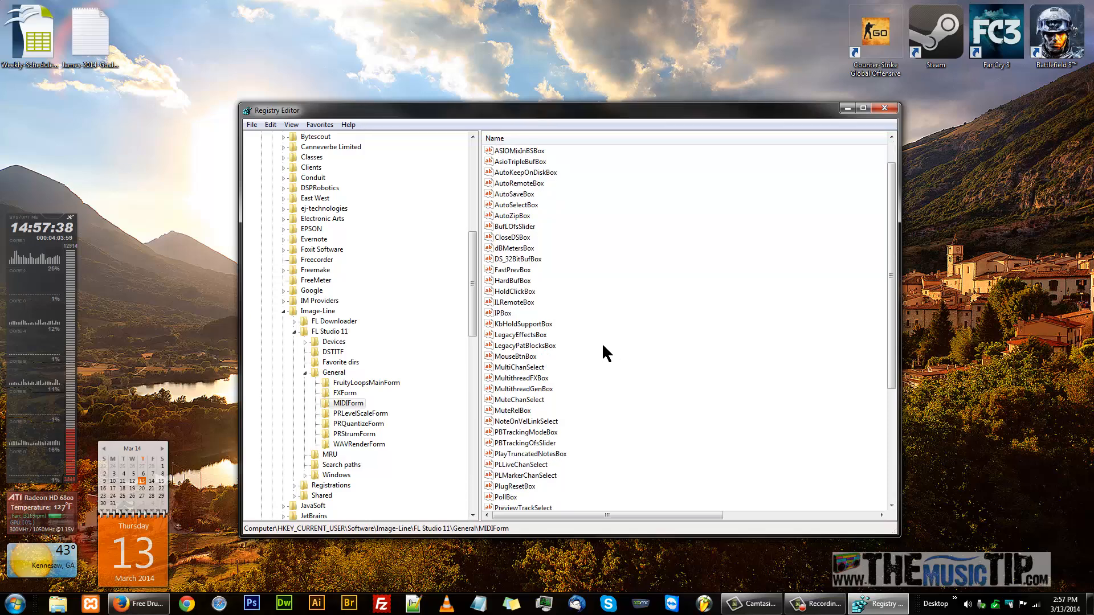
click(522, 345)
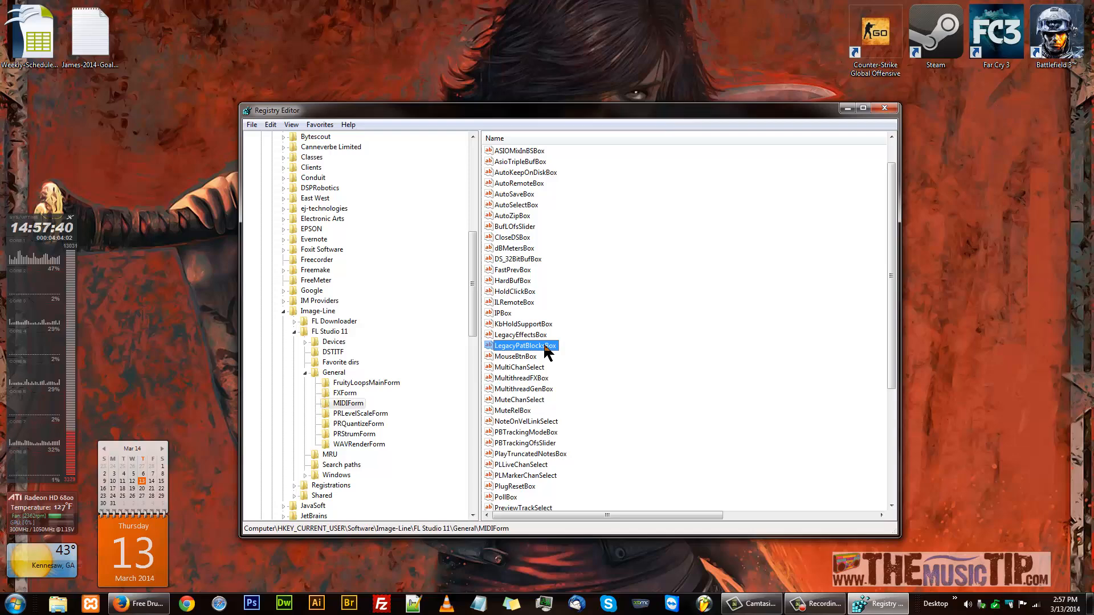
Change LegacyPatBlocksBox value data to 1, then relaunch FL Studio.
double_click(525, 345)
text(1)
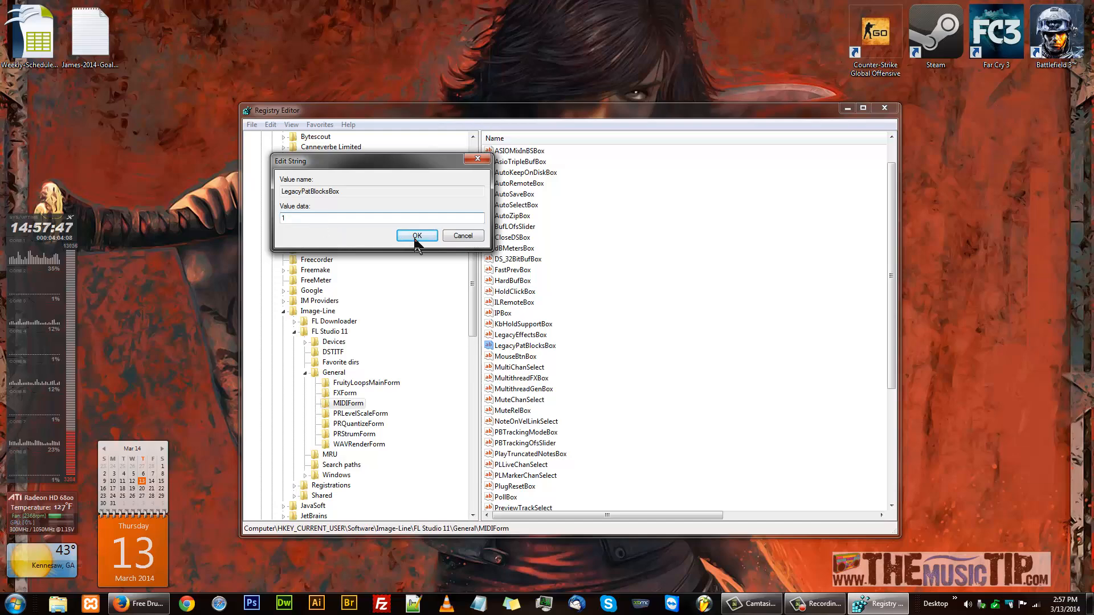
click(416, 236)
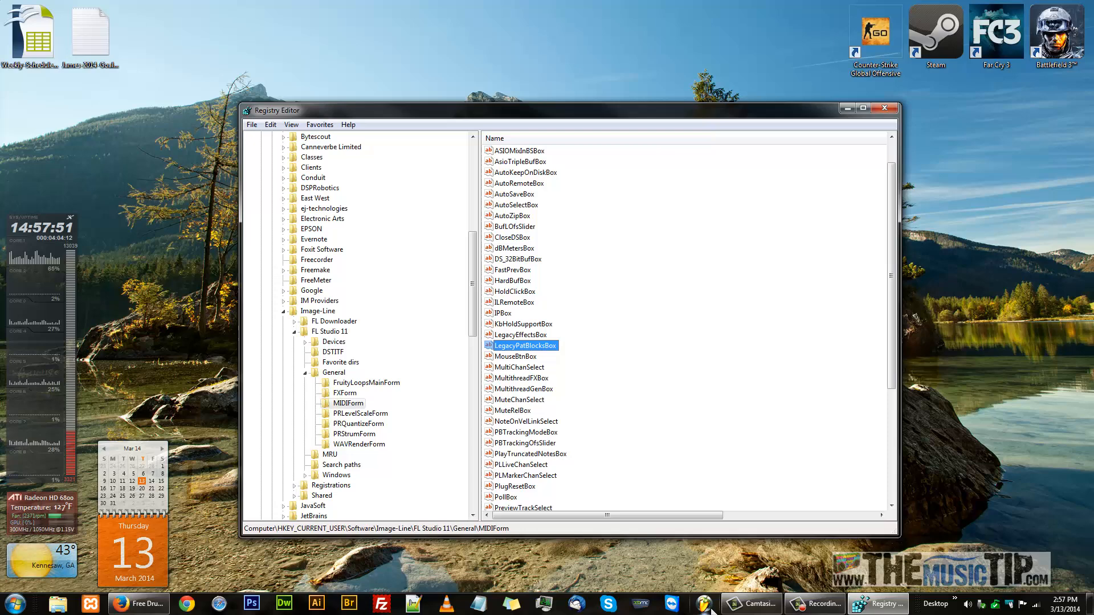
click(695, 603)
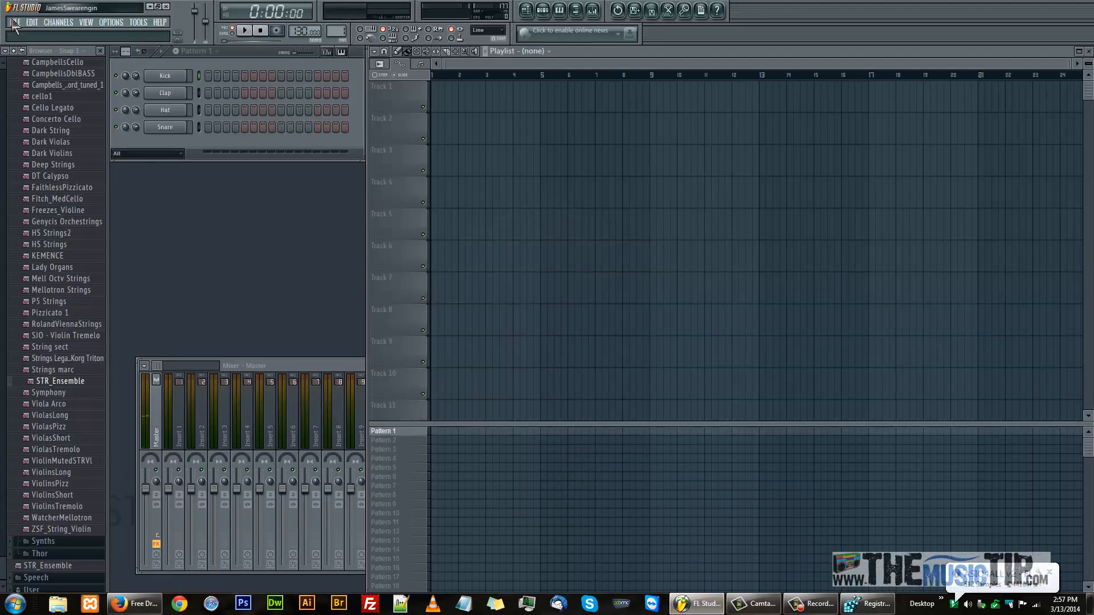
Reopen Meaningless.flp to see legacy pattern blocks, then briefly play and stop the song.
click(13, 22)
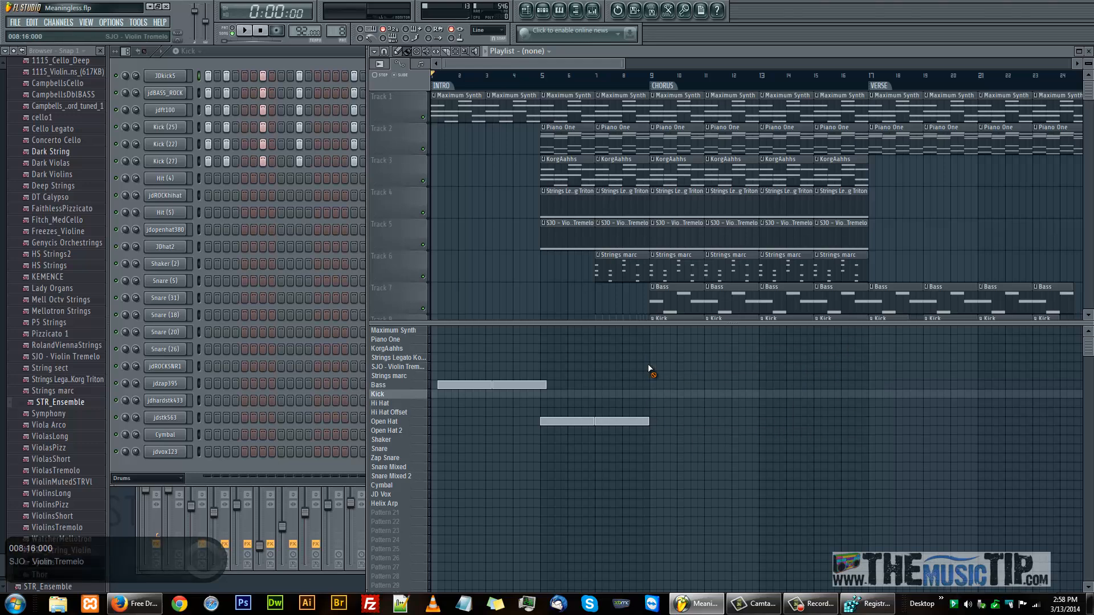
click(244, 30)
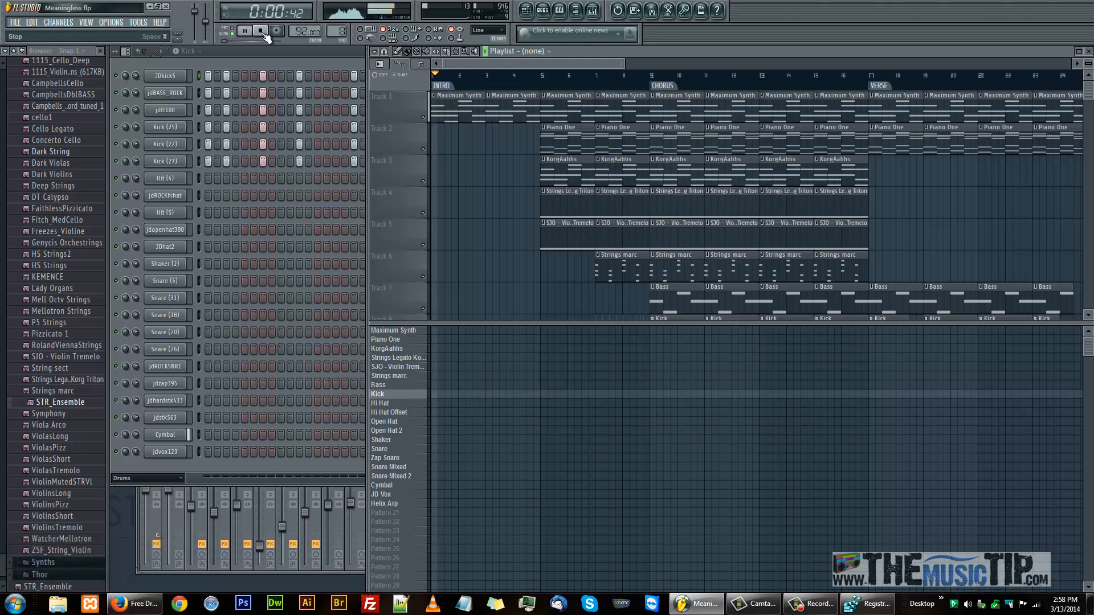
click(260, 31)
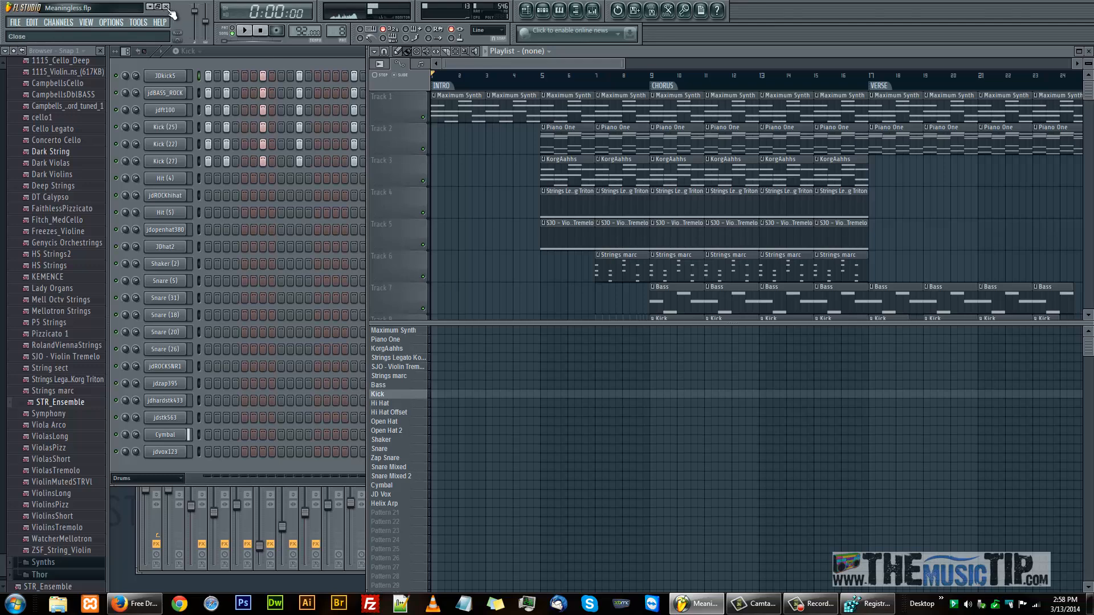